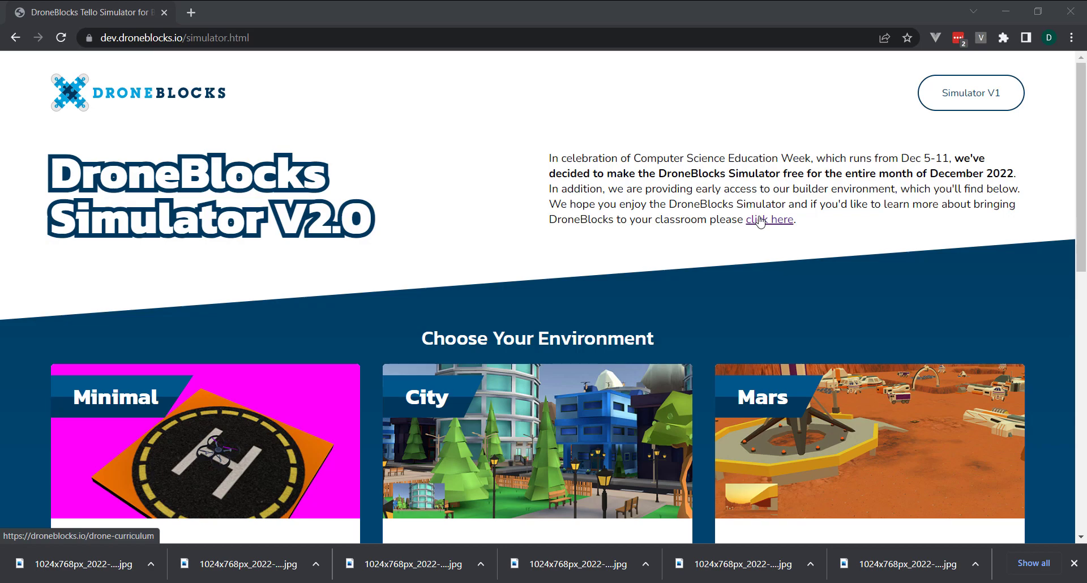
- Scroll down to the Choose Your Environment cards listing Minimal, City, Mars and others
scroll(down, 3)
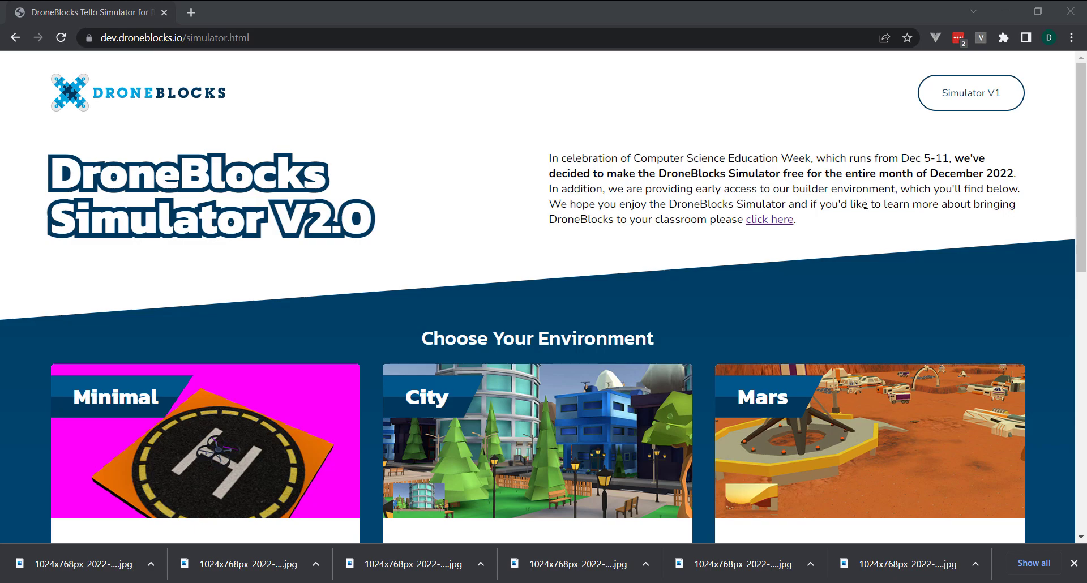
mouse_move(907, 133)
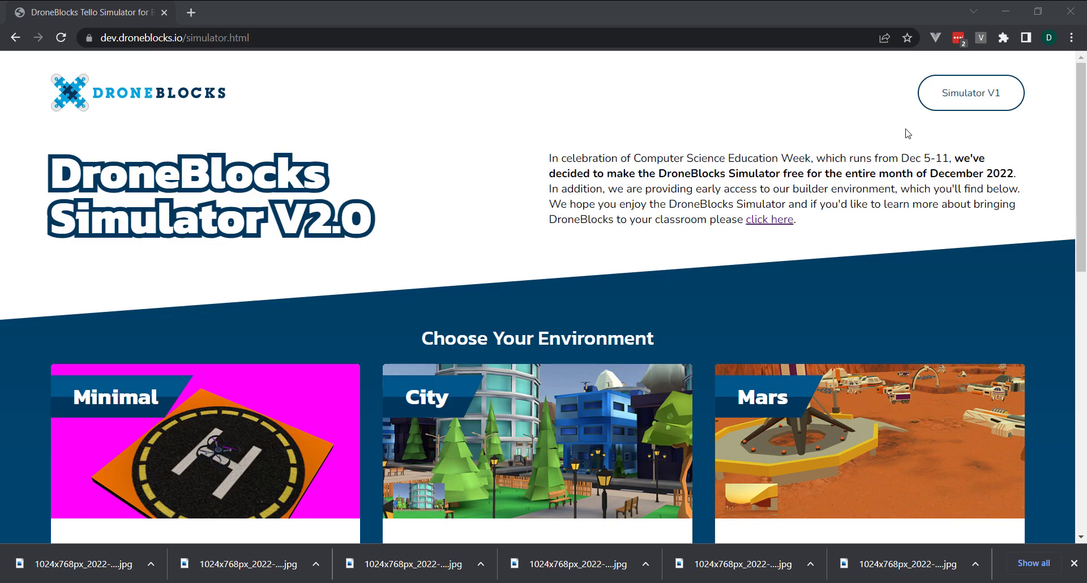
scroll(down, 3)
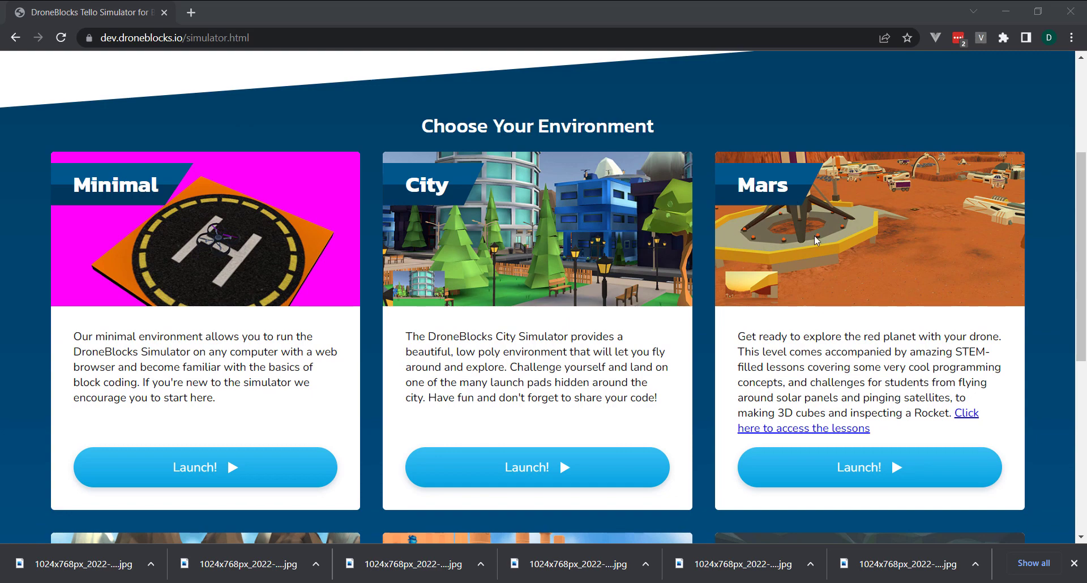
scroll(down, 3)
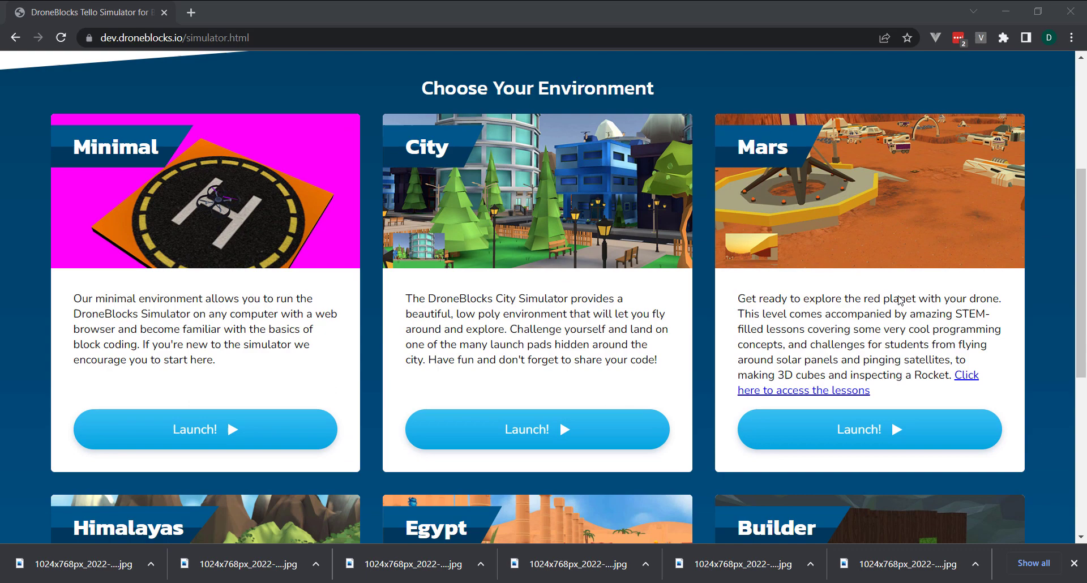
scroll(down, 3)
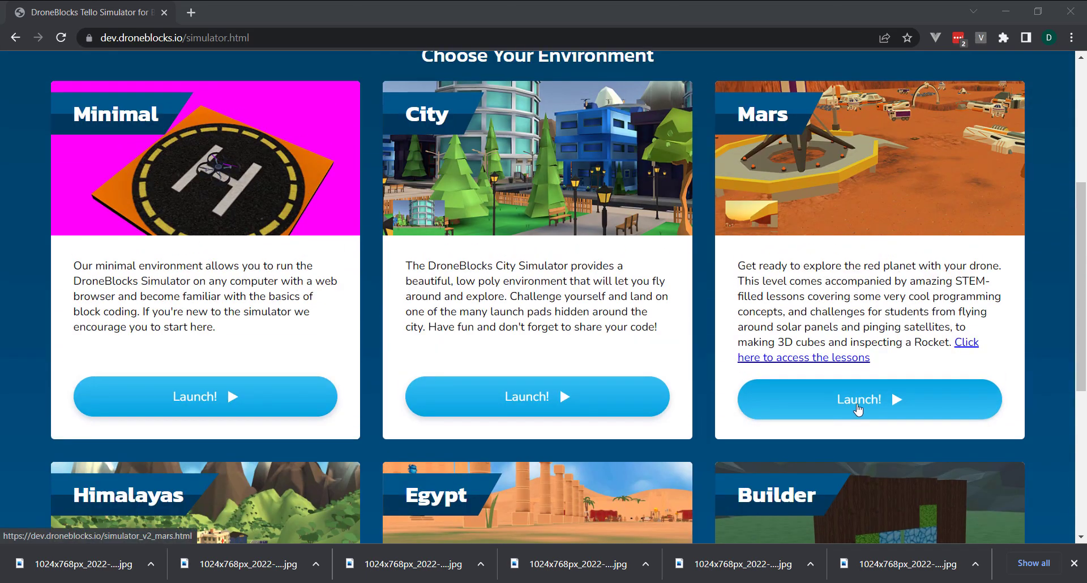
- Launch the Mars environment, dismiss the welcome message, and place a takeoff block
click(868, 399)
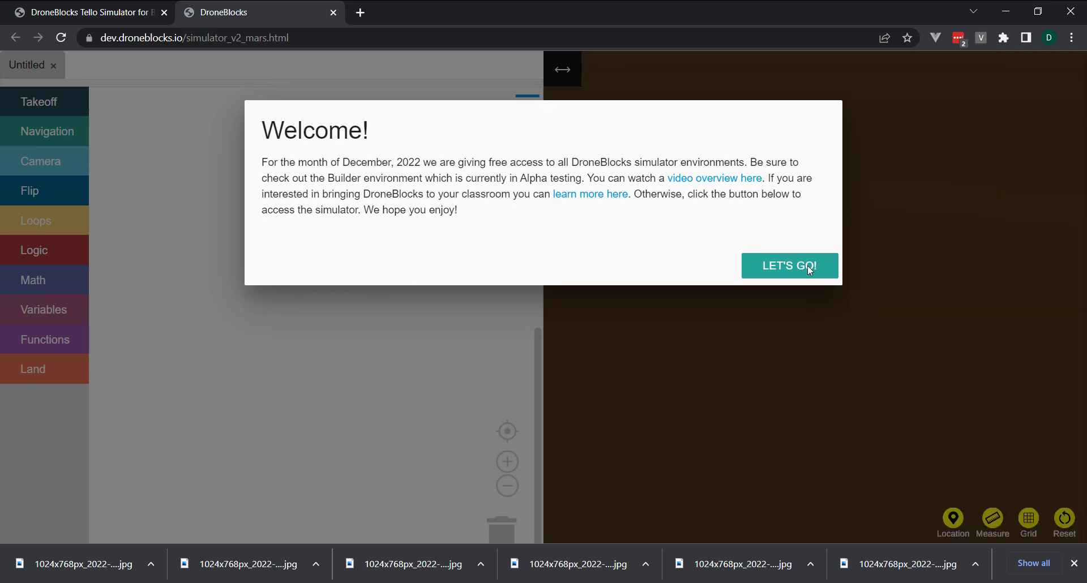
click(788, 266)
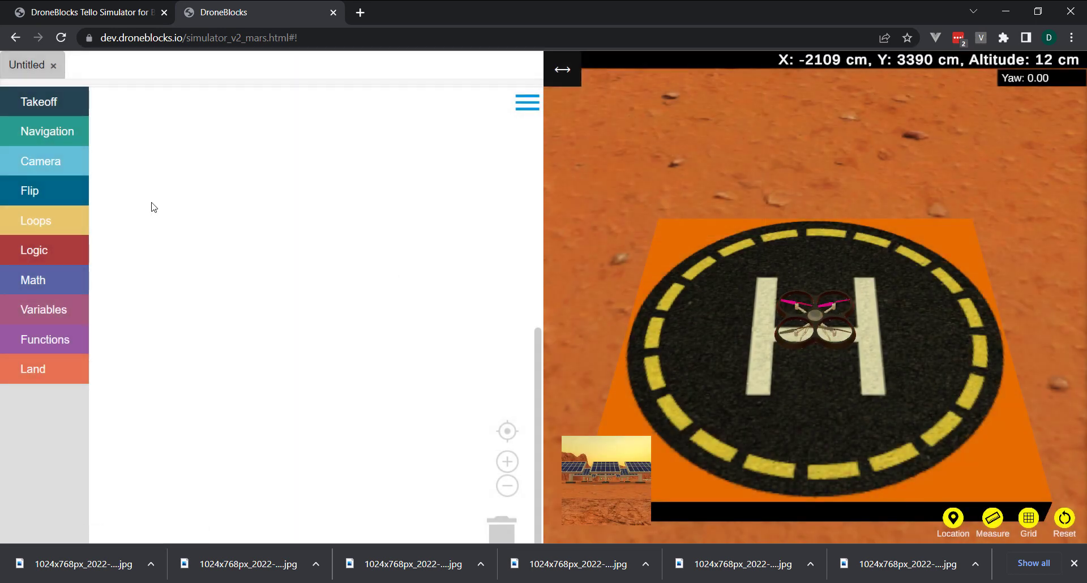
drag(39, 101, 277, 215)
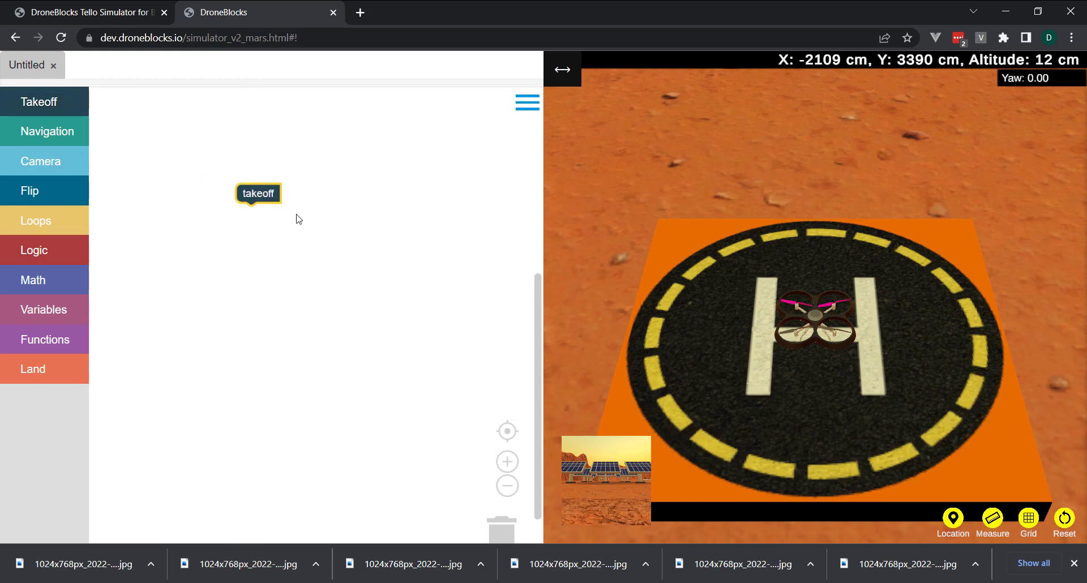
- Add set speed 200 in/s and fly up 1000 in blocks under takeoff
click(47, 131)
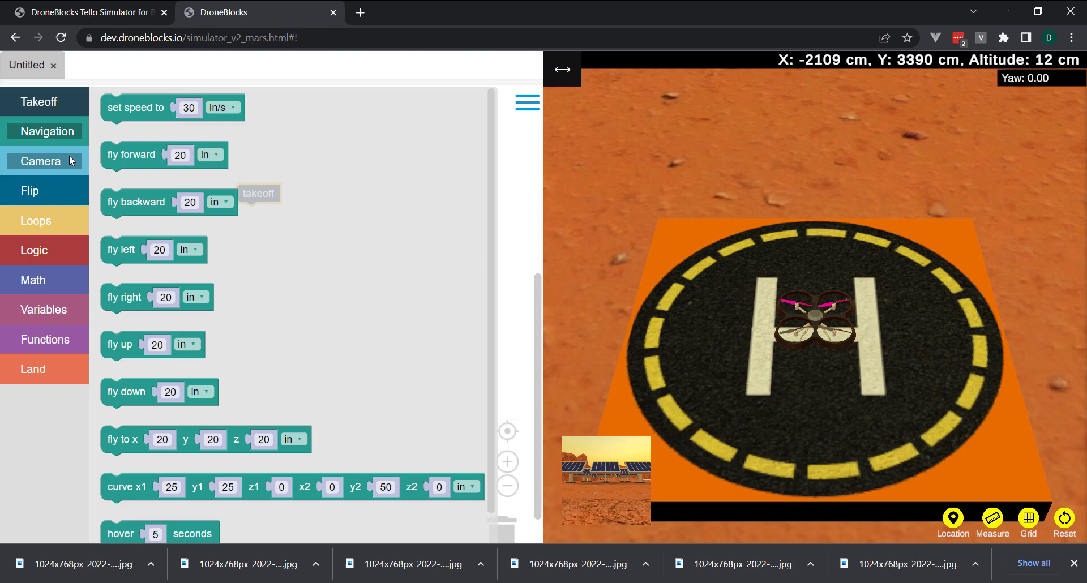
click(189, 202)
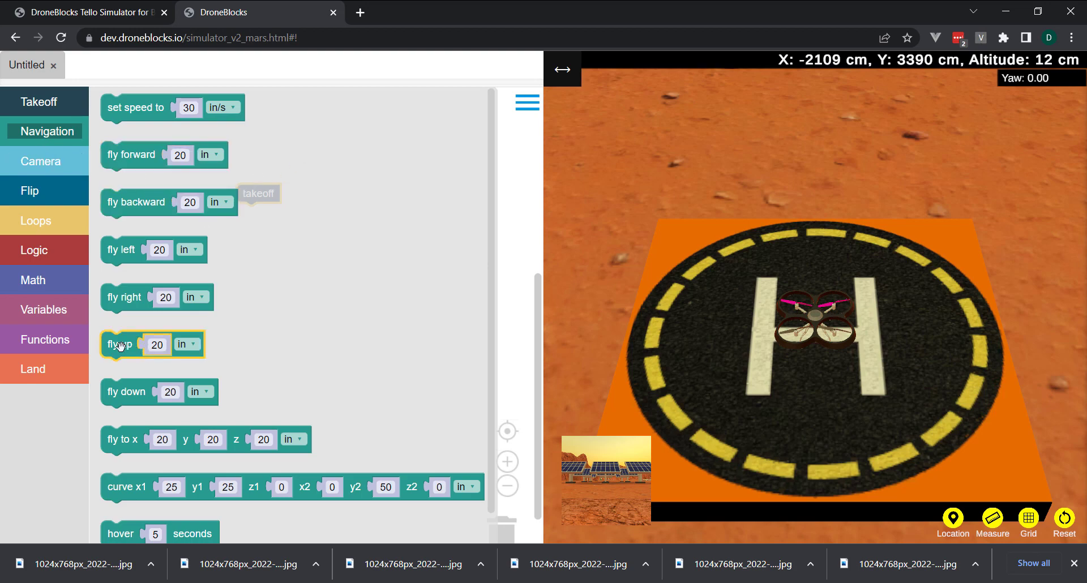
drag(152, 345, 284, 205)
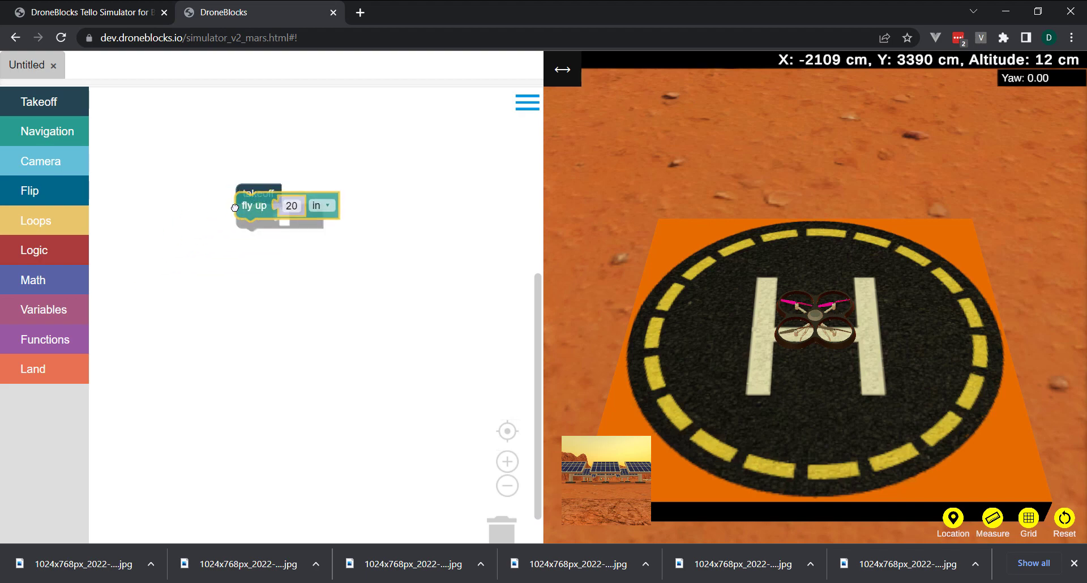
text(10)
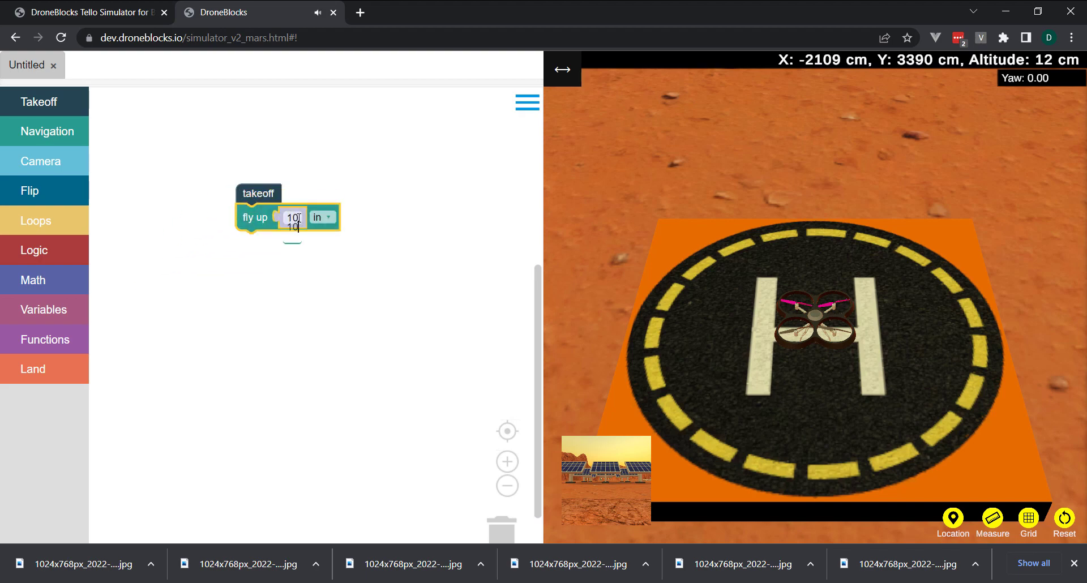
text(1000)
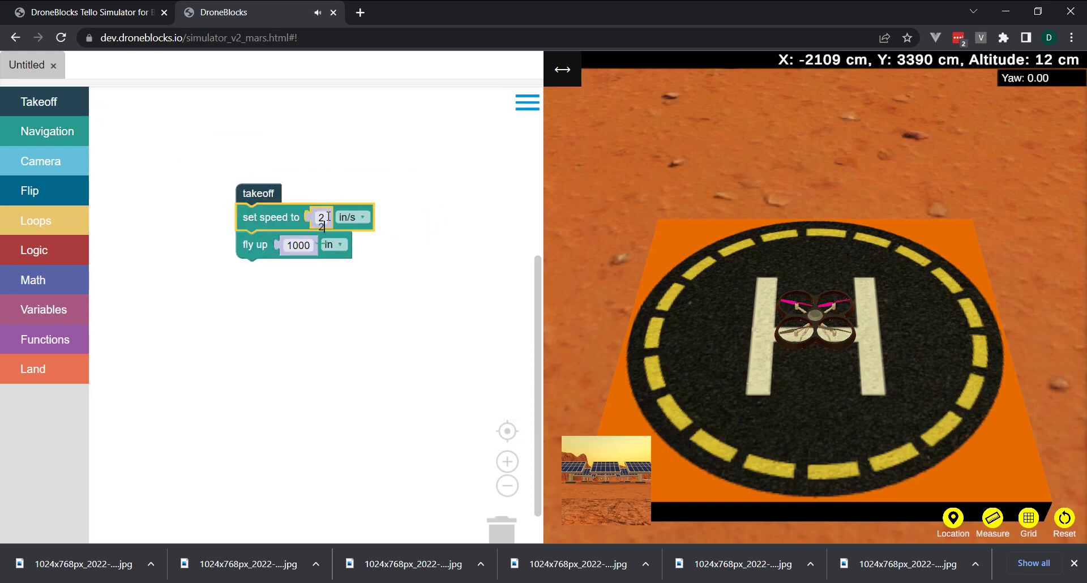
text(200)
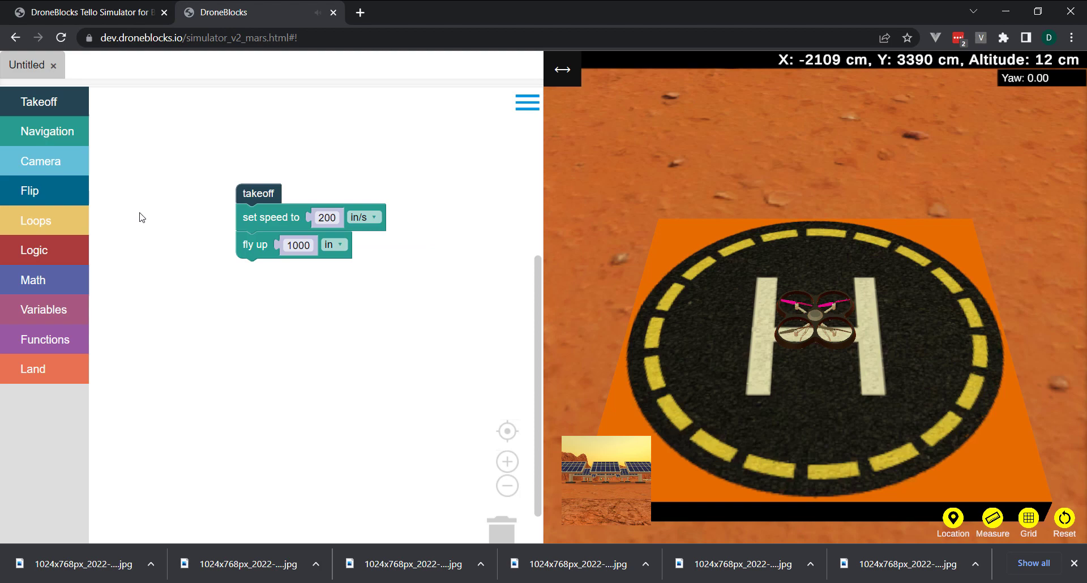
- Add a repeat-4 loop with take photo and yaw right 90°, then a land block
drag(36, 220, 310, 304)
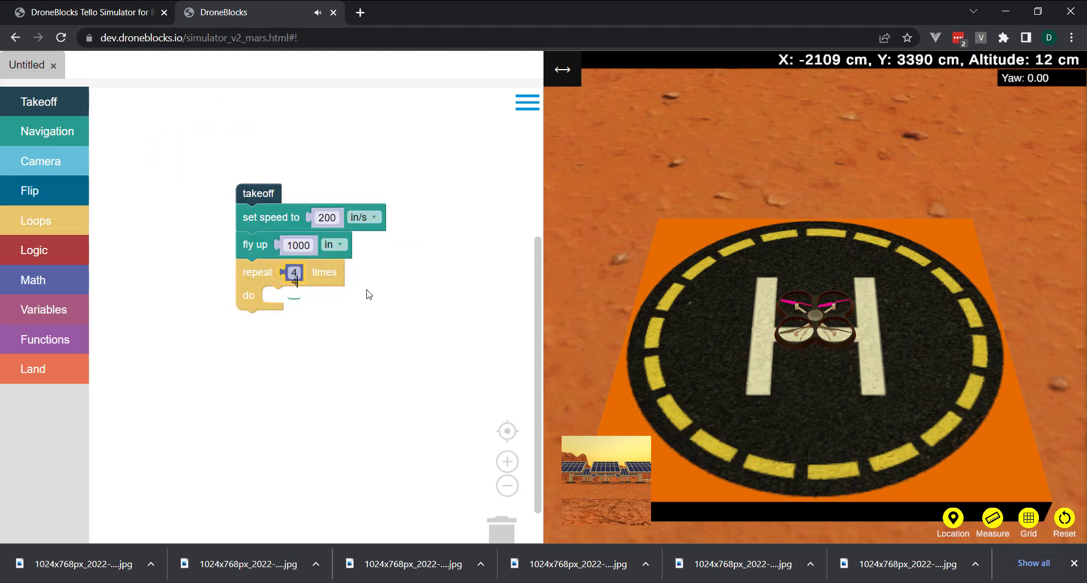
mouse_move(35, 220)
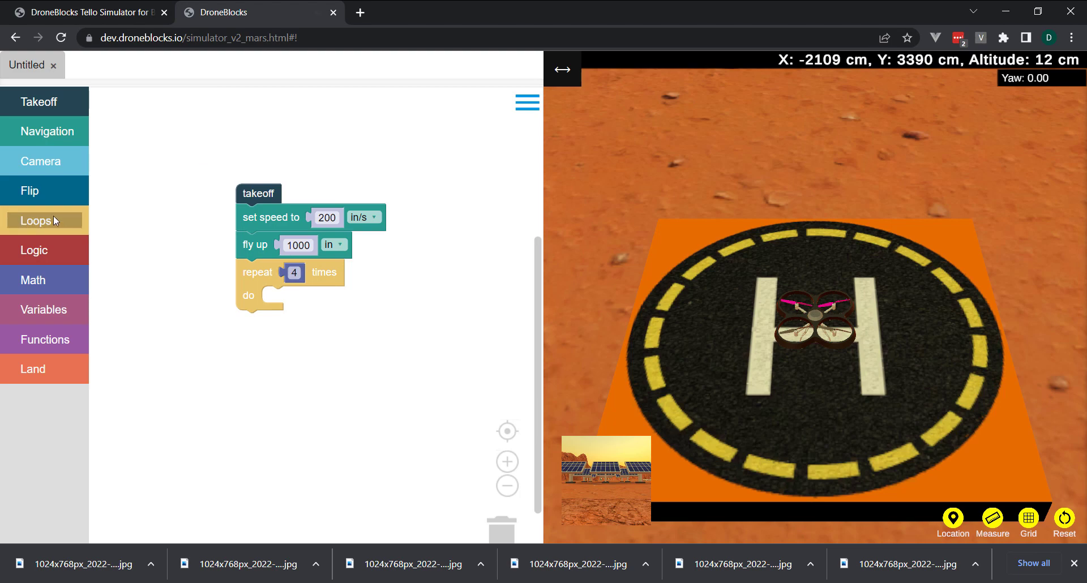
click(35, 220)
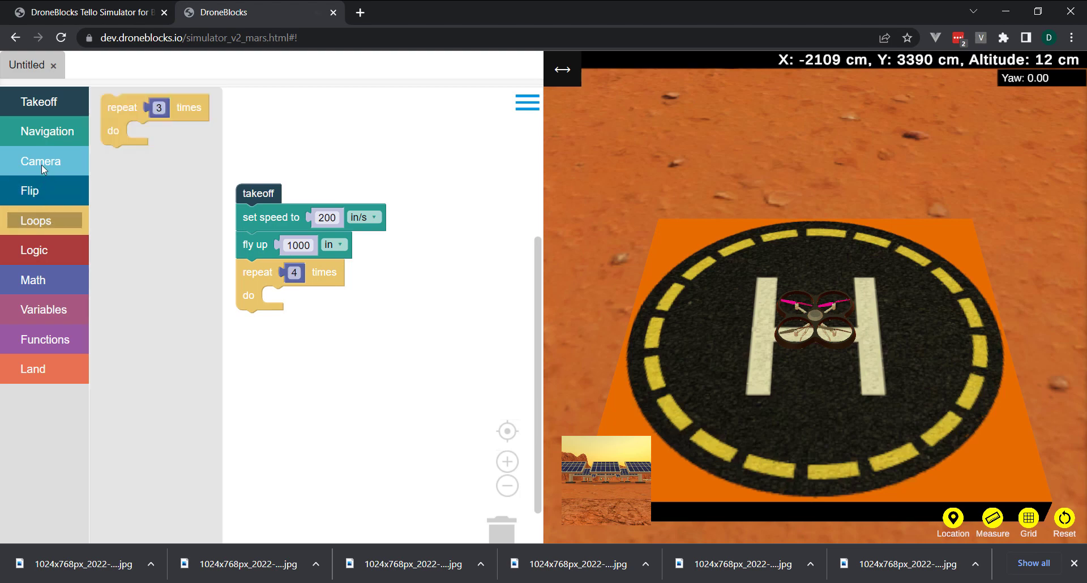
drag(153, 117, 293, 296)
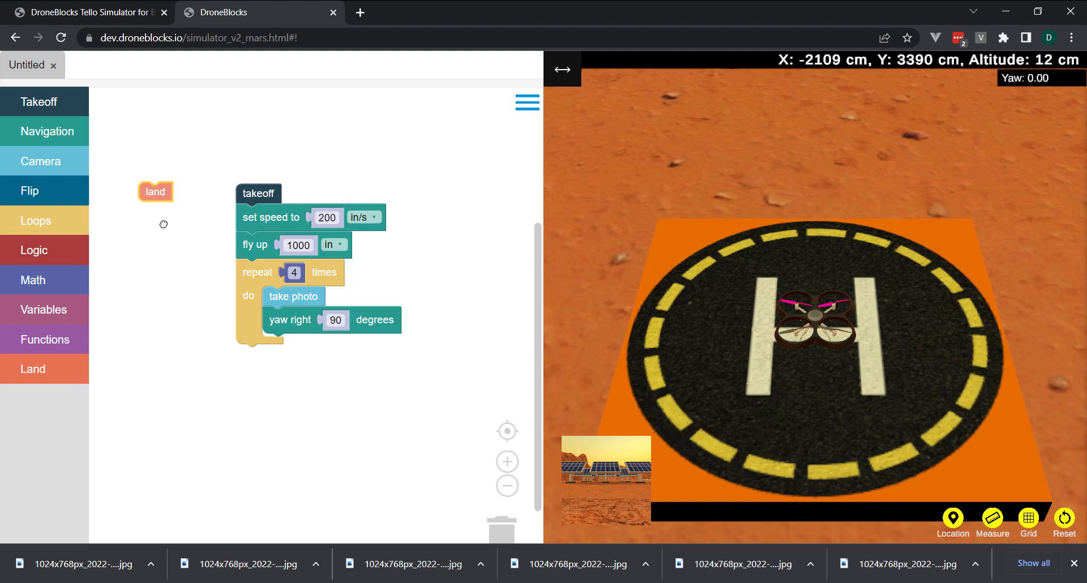
drag(155, 191, 252, 354)
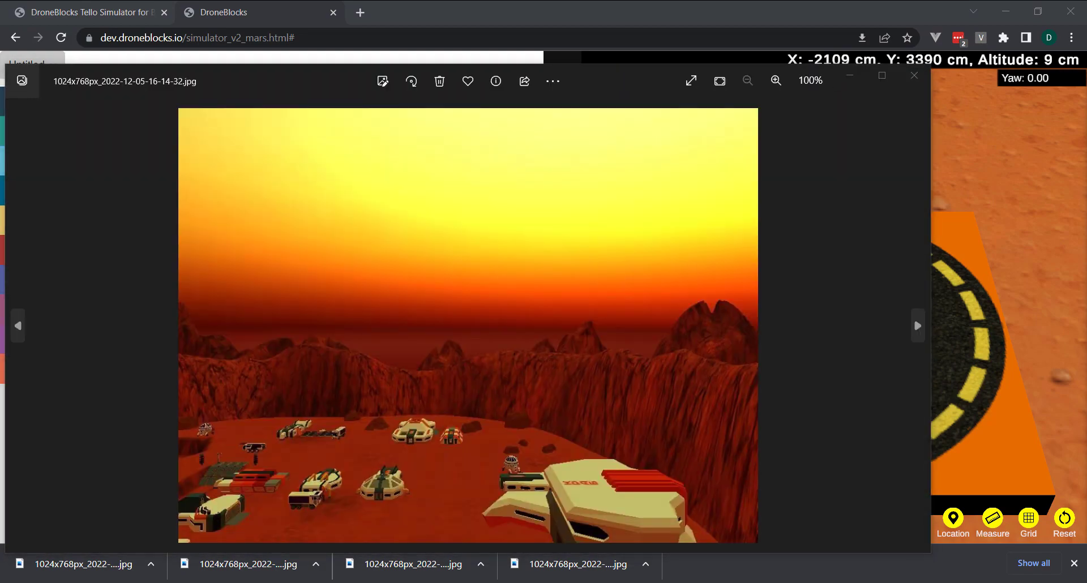
- Open a downloaded 1024x768 Mars landscape jpg from the browser download bar
click(17, 326)
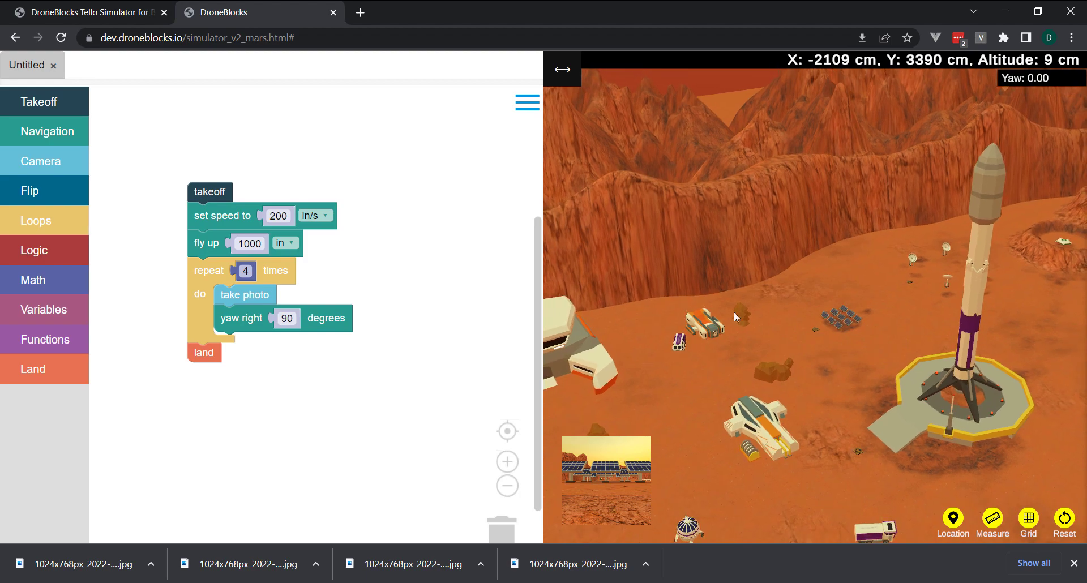
mouse_move(521, 144)
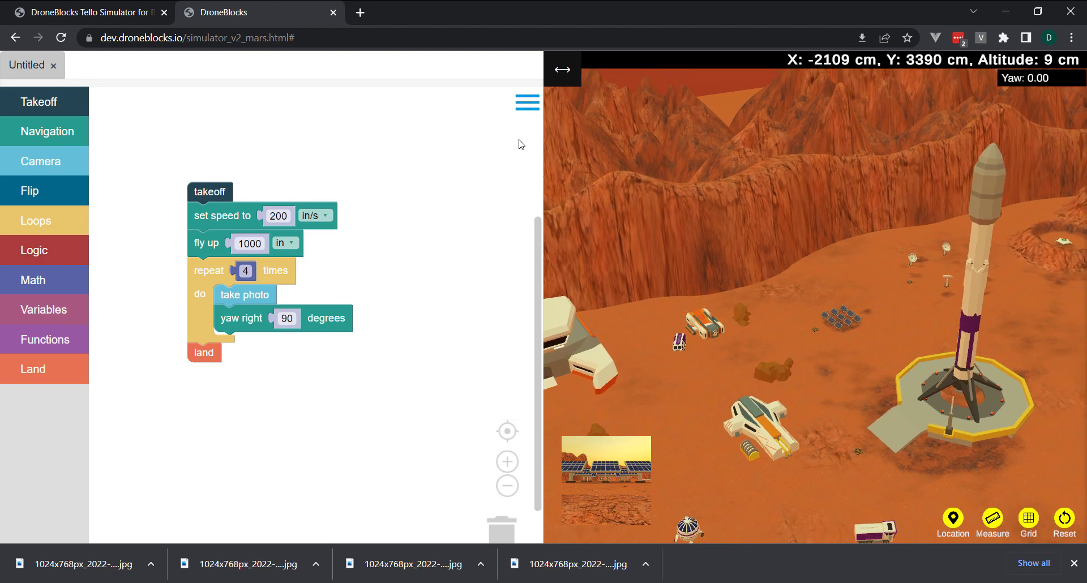